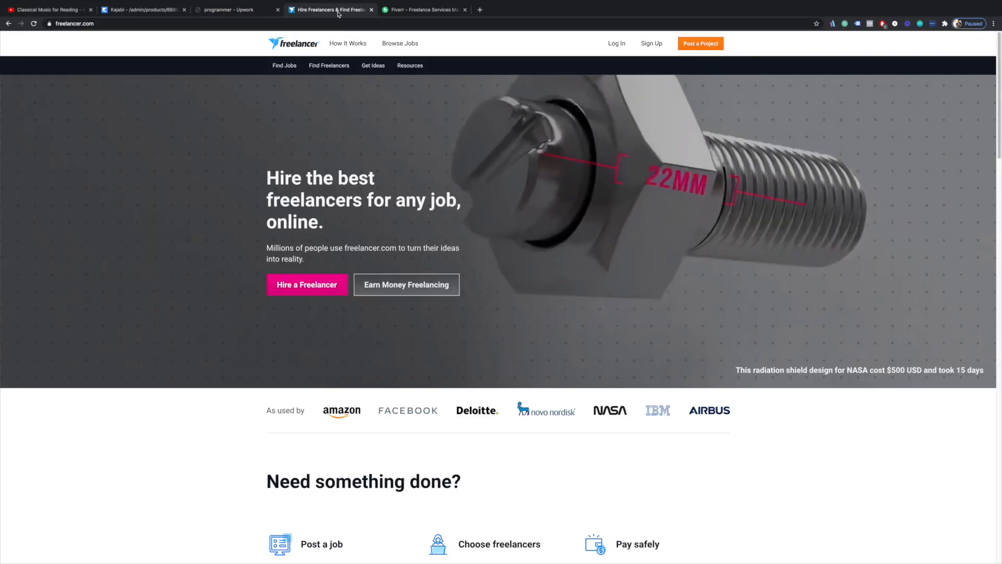
- Browse the Zyro website builder page from the top navigation, then switch to the owned domains list
click(422, 10)
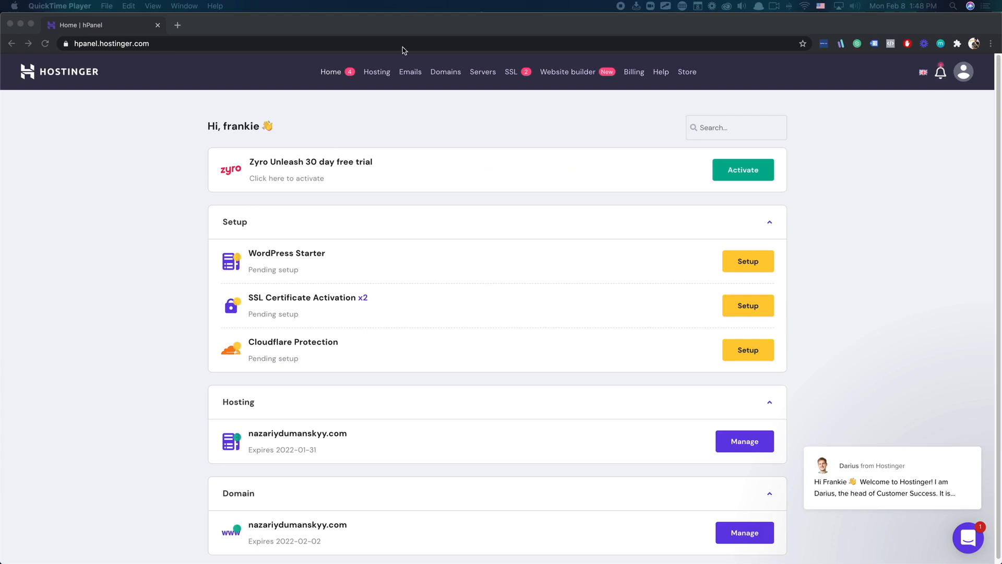
mouse_move(385, 120)
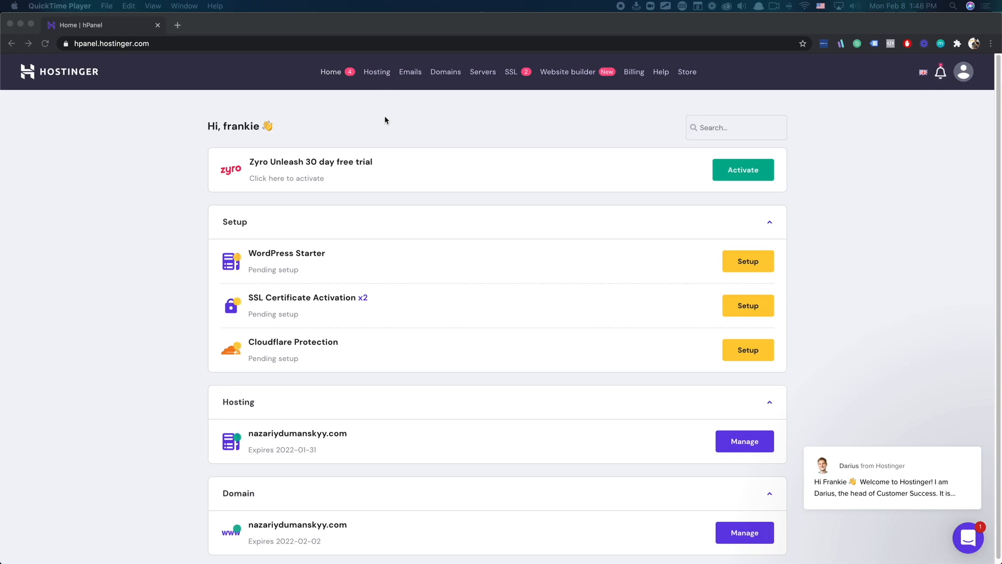
mouse_move(354, 235)
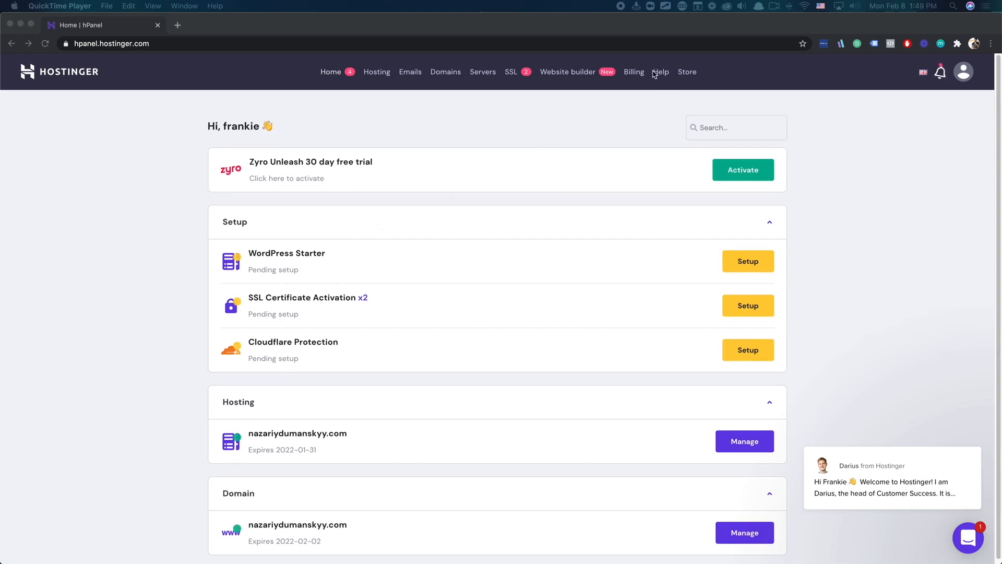
click(743, 169)
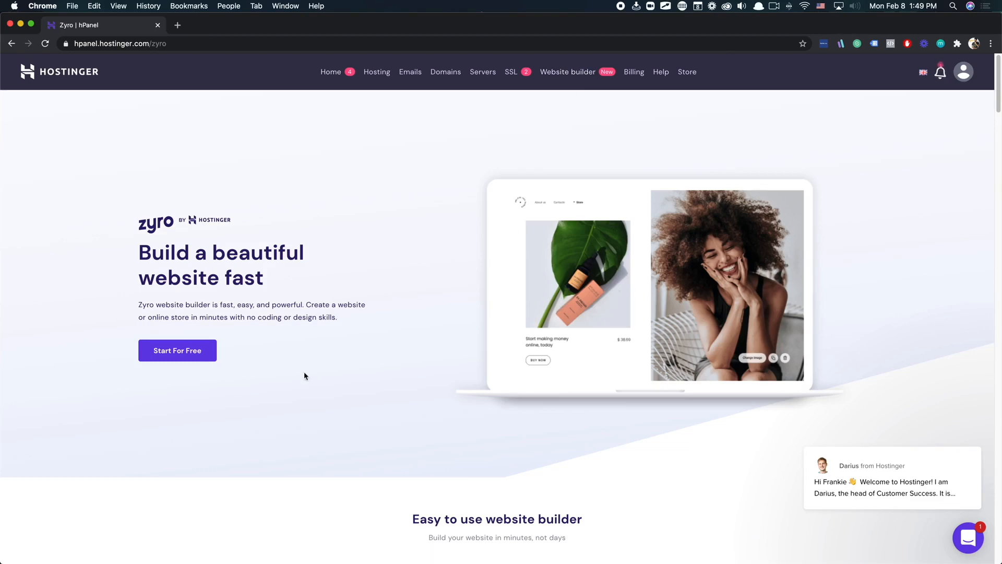
scroll(down, 3)
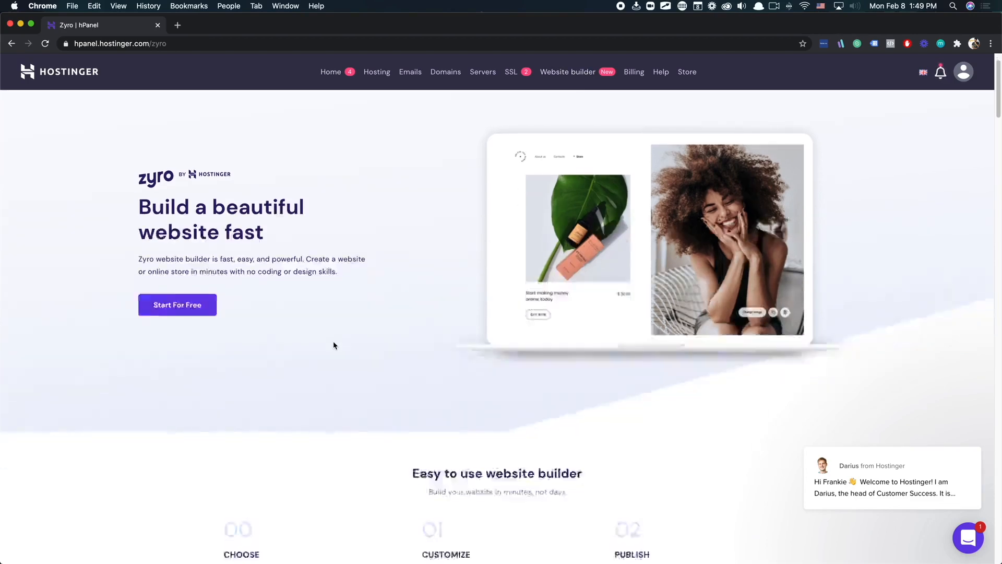
scroll(down, 3)
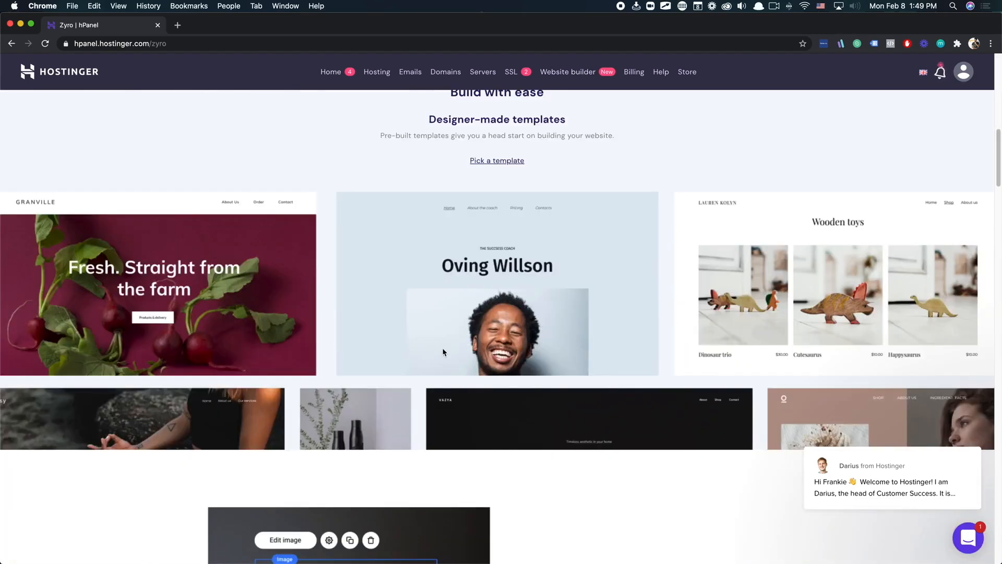
scroll(up, 3)
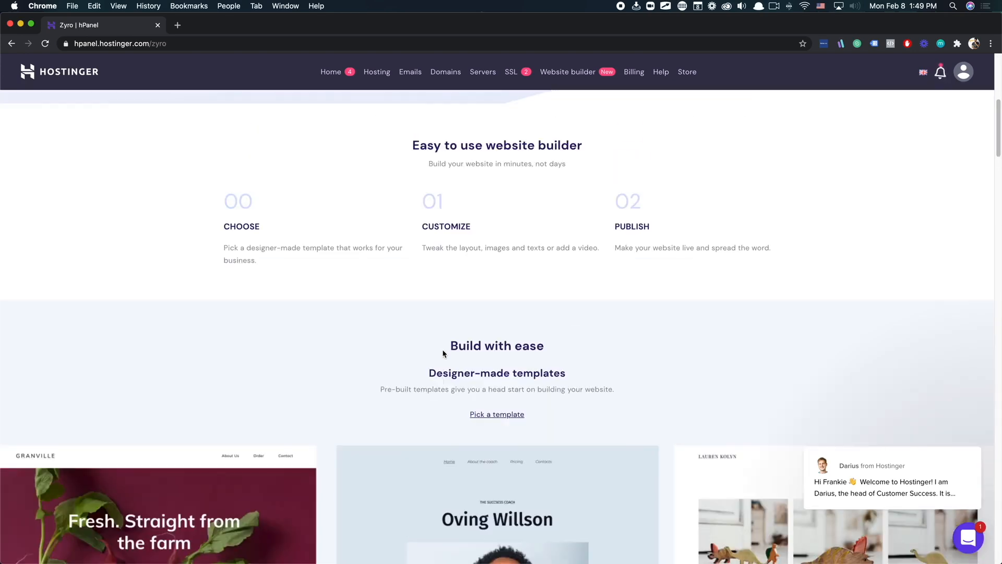
scroll(up, 3)
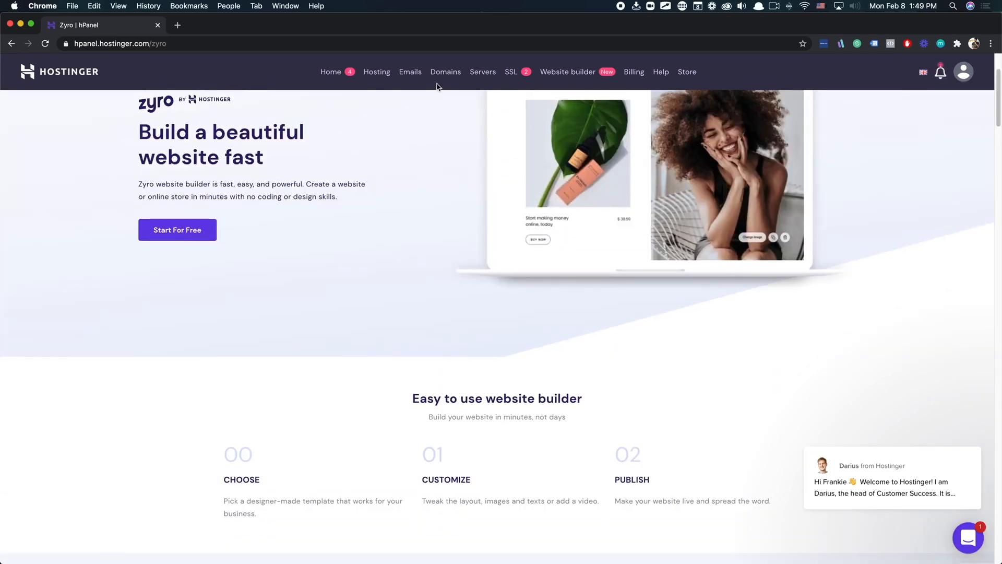
click(446, 72)
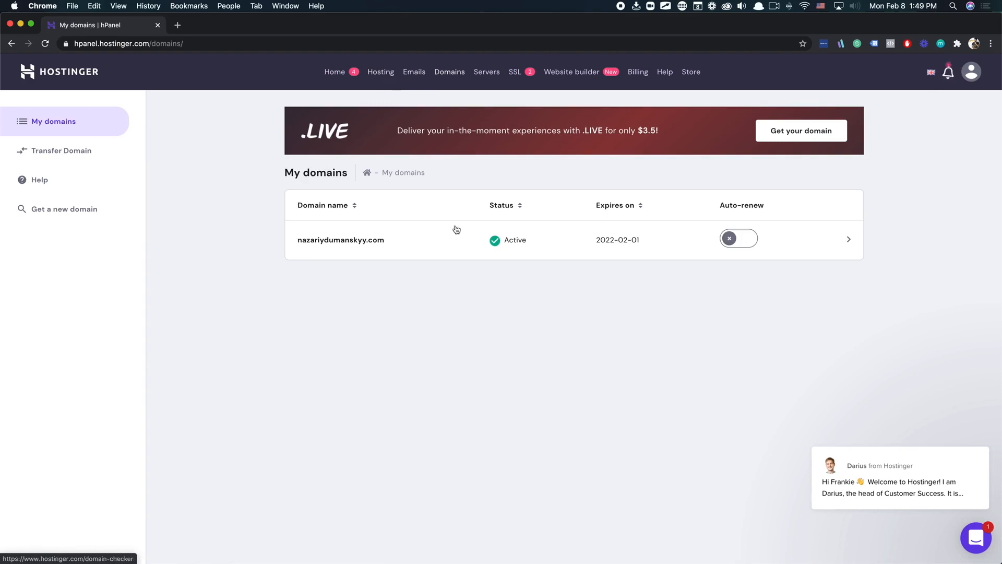
mouse_move(347, 246)
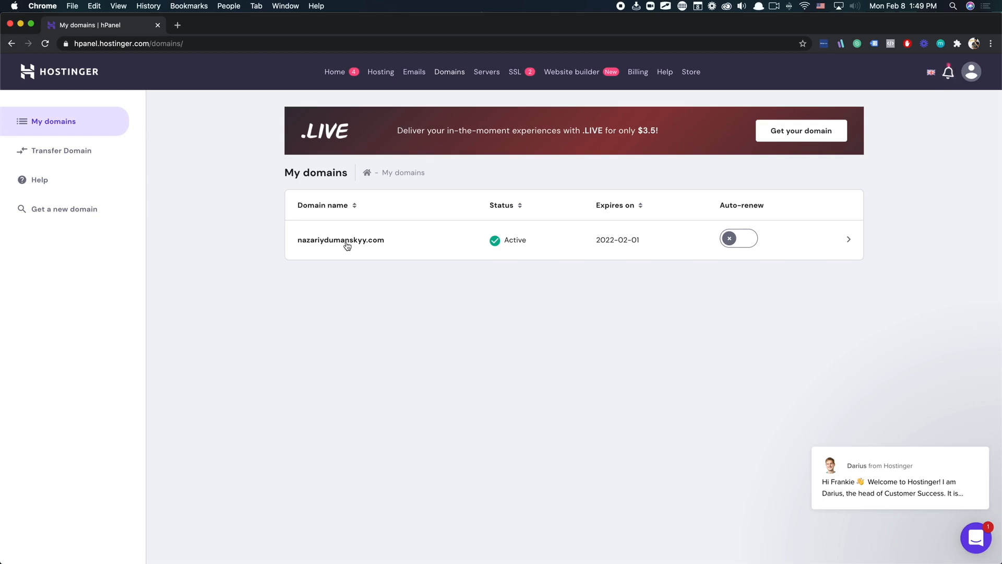
mouse_move(451, 227)
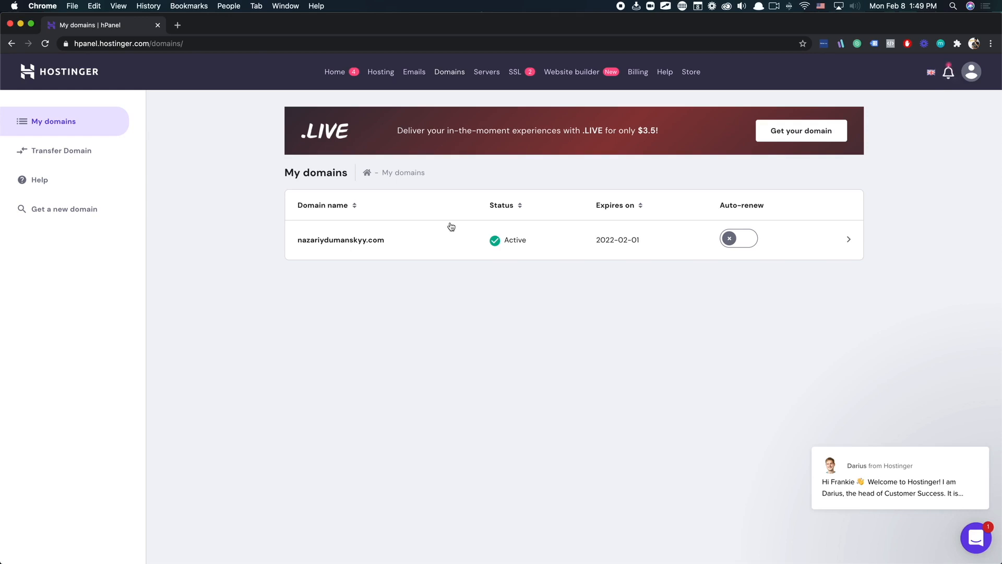
- View the Domain Overview for nazariydumanskyy.com with its pending verification, Active status and nameservers
click(341, 240)
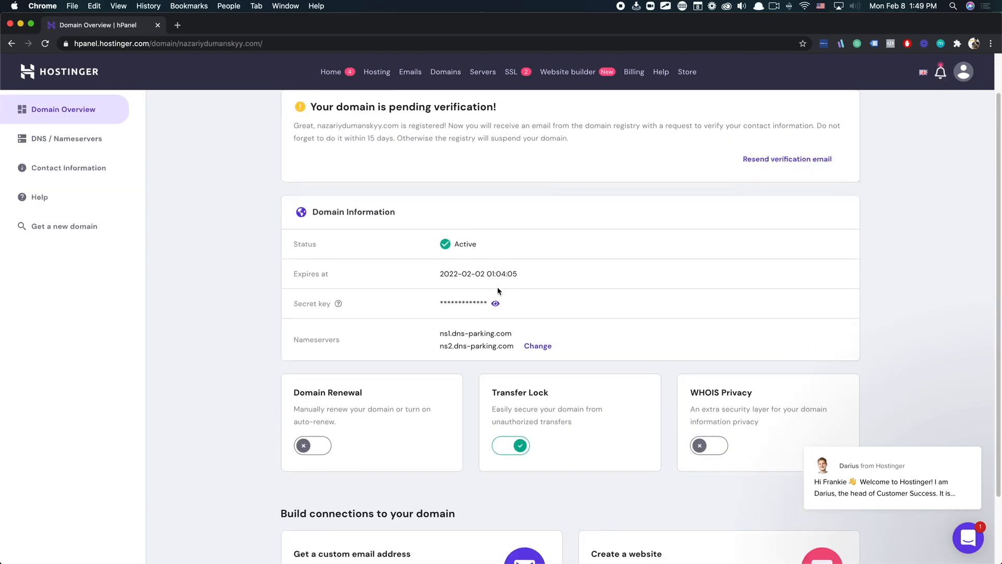
scroll(up, 3)
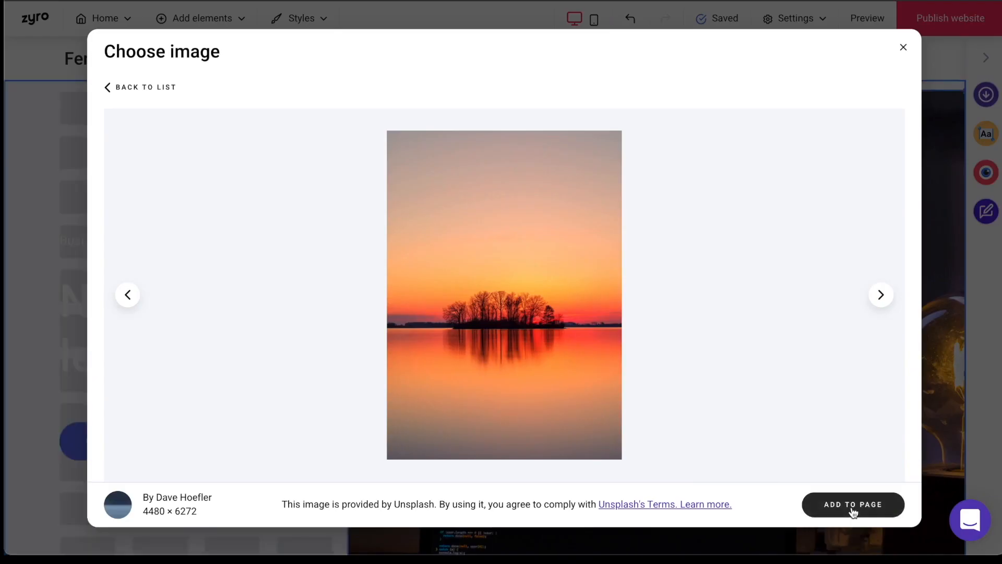
- Add the orange sunset lake photo as the hero background and review the site, then move to the Indeed jobs tab
click(852, 504)
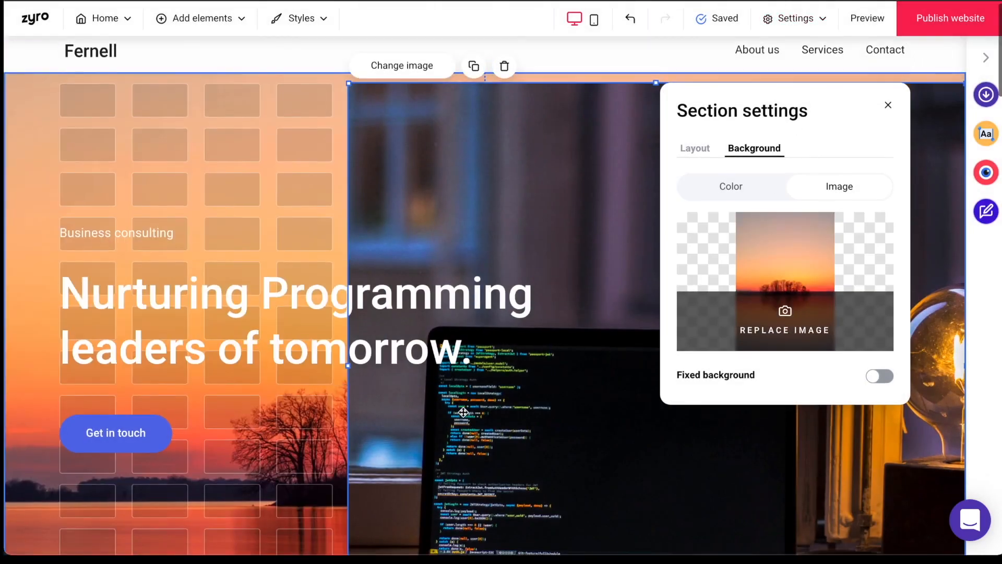
scroll(down, 3)
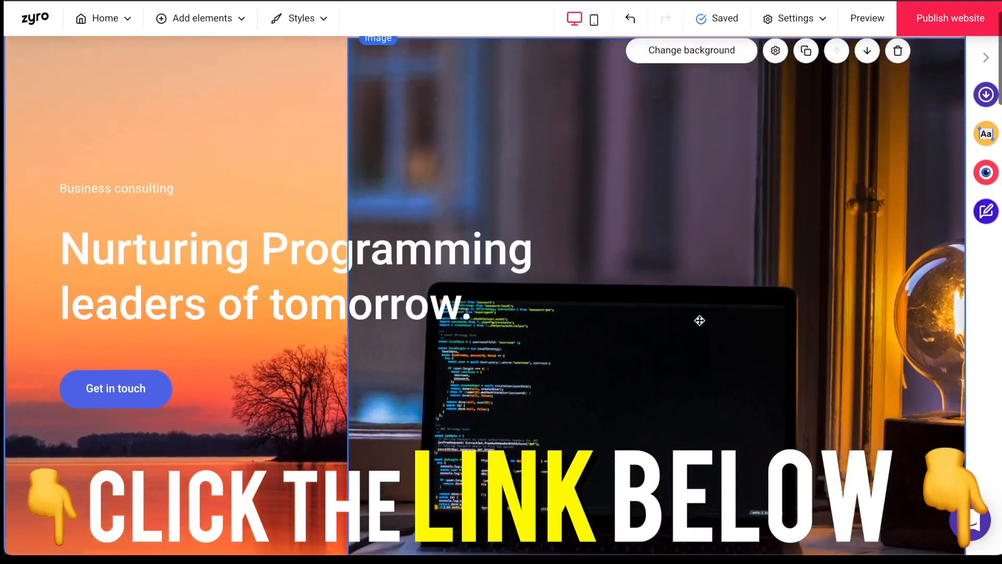
scroll(down, 3)
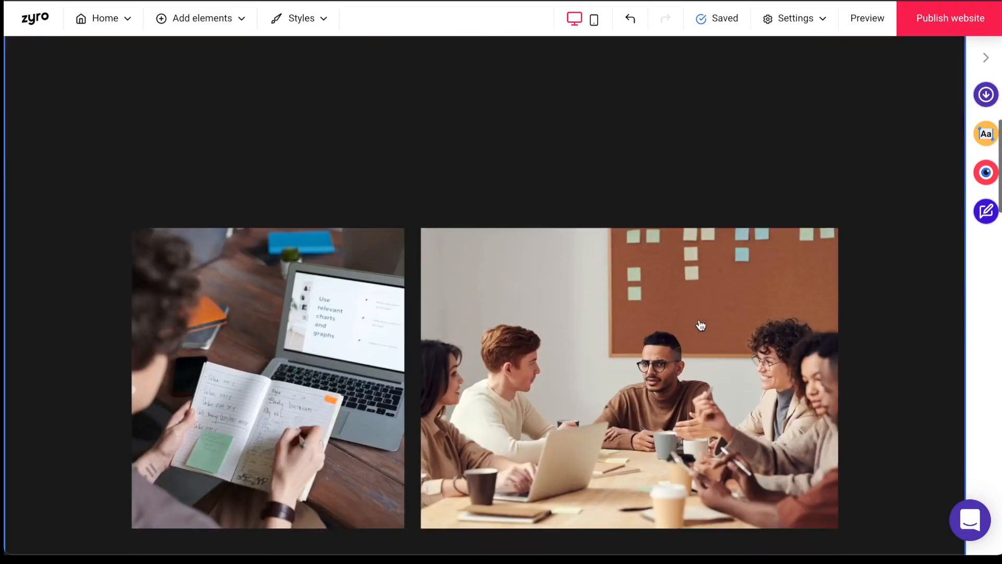
scroll(down, 3)
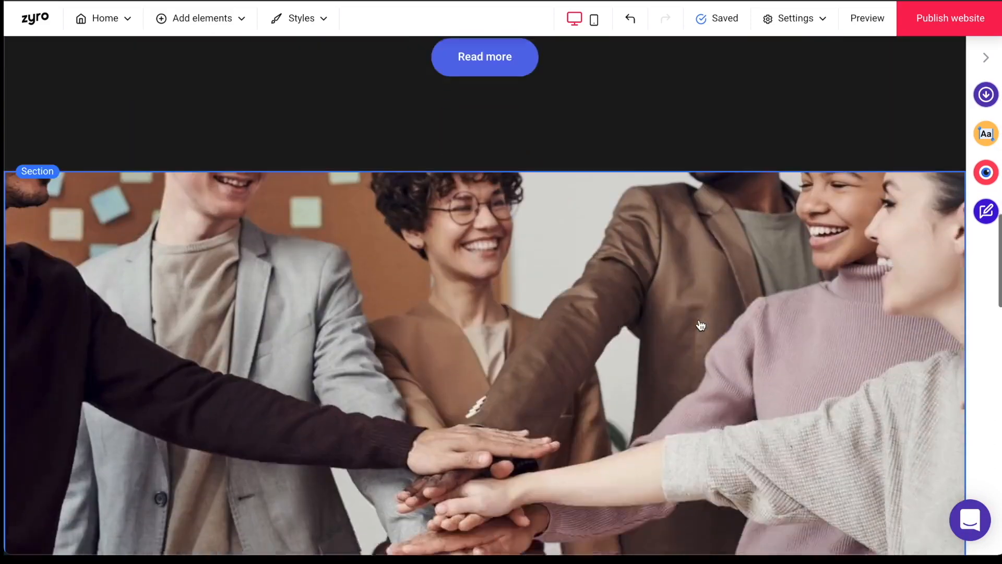
scroll(down, 3)
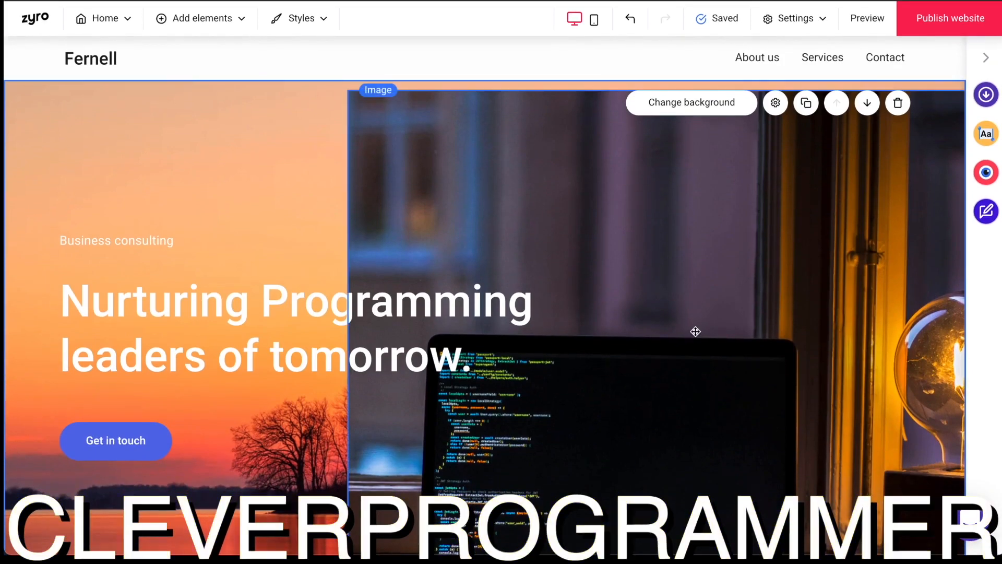
scroll(down, 3)
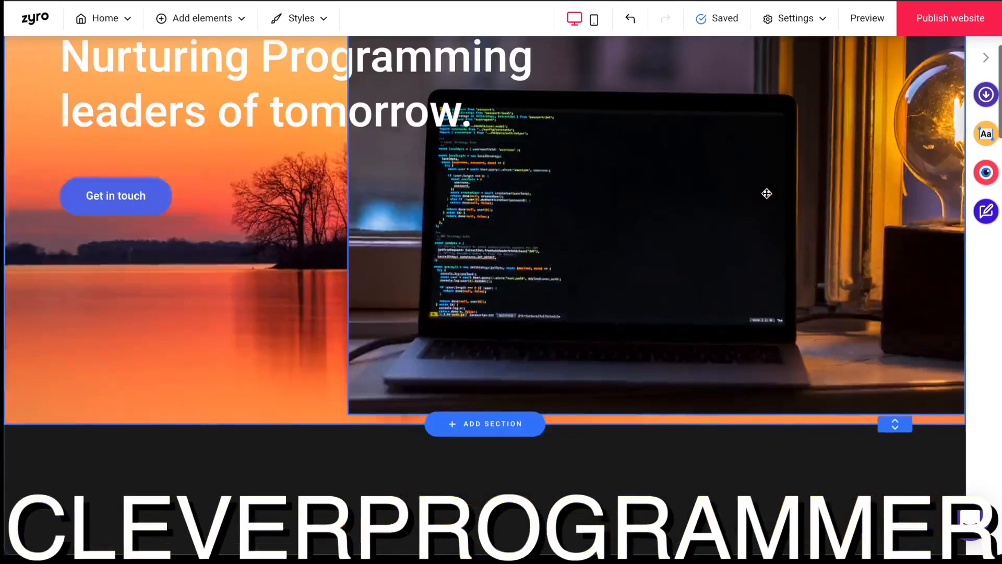
scroll(up, 3)
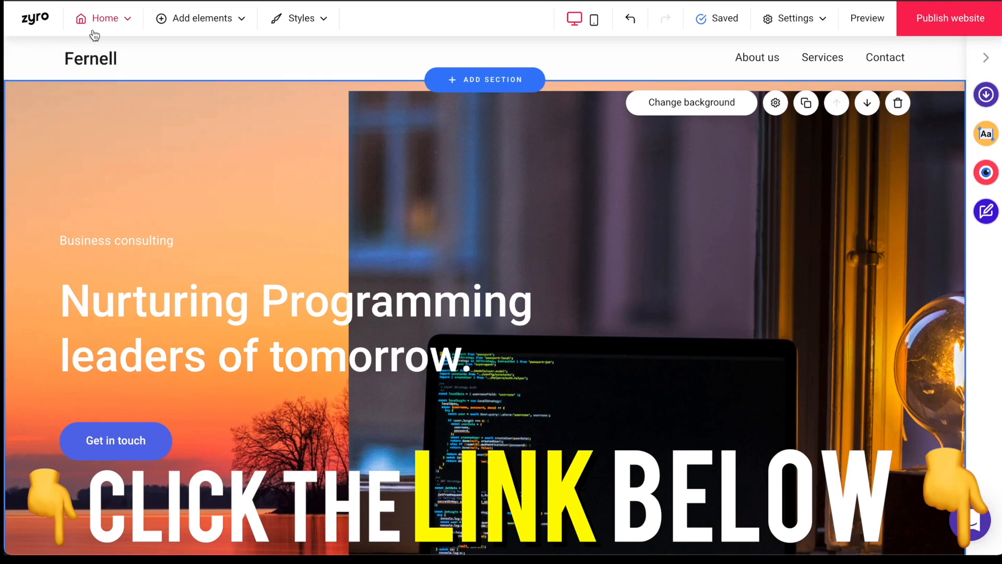
click(420, 9)
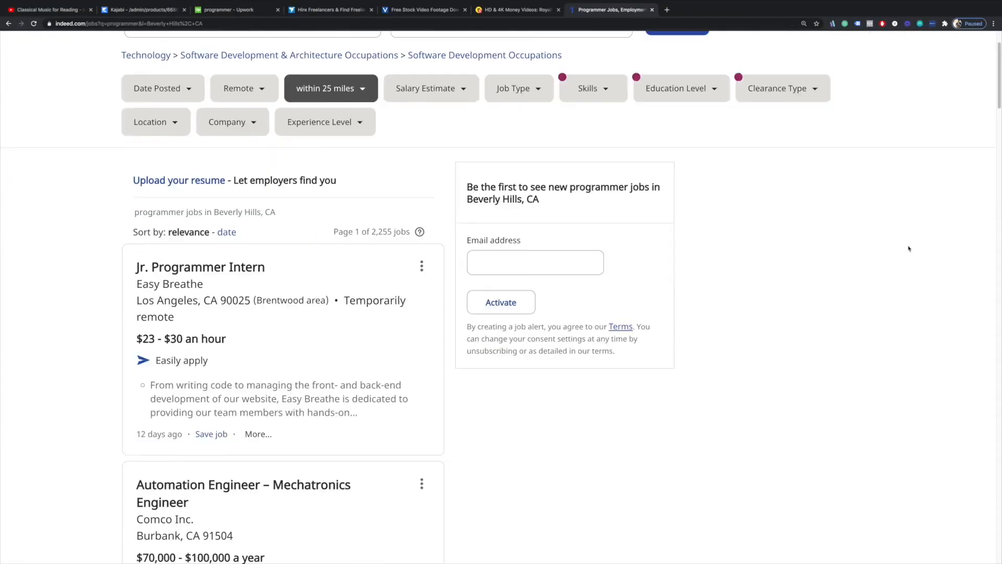
- Show the Clever Programmer founder's LinkedIn profile and browse down to its Activity and Experience
click(601, 10)
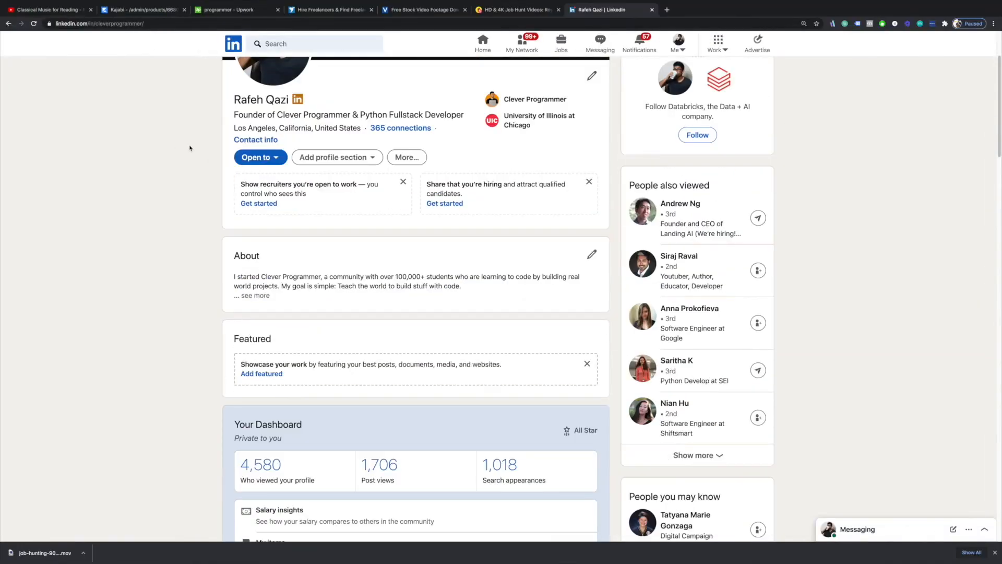
scroll(down, 3)
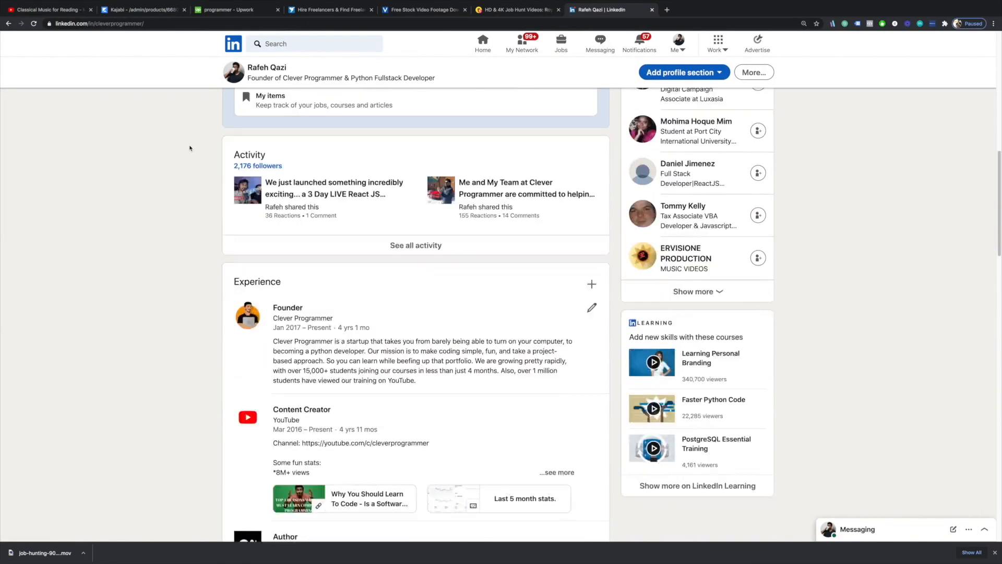